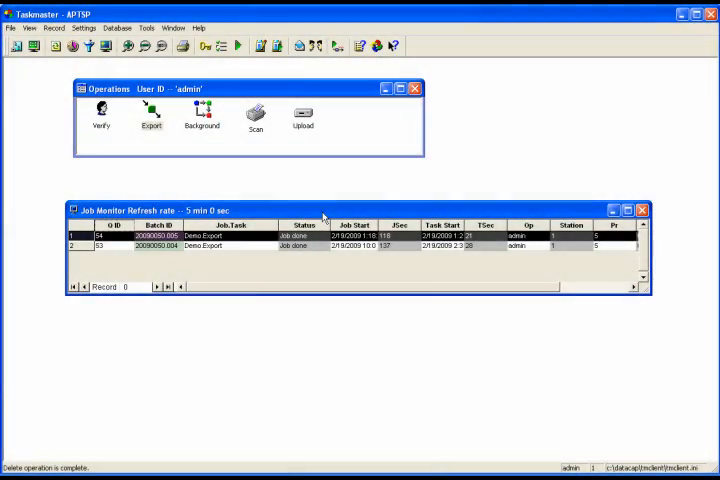
mouse_move(326, 92)
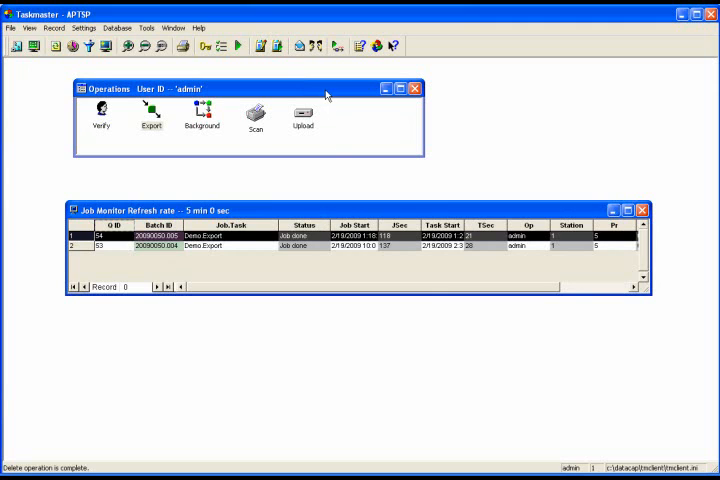
Step: Browse the Images\Input folder of Invoice TIF scans in Explorer, then return to Taskmaster
left_click(148, 112)
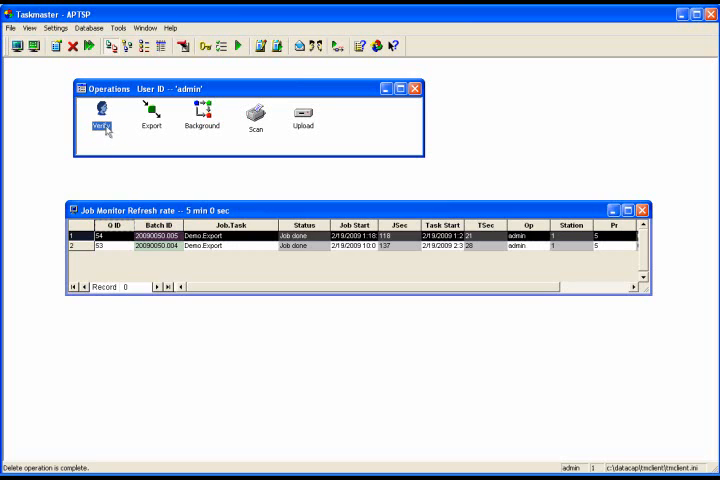
mouse_move(104, 132)
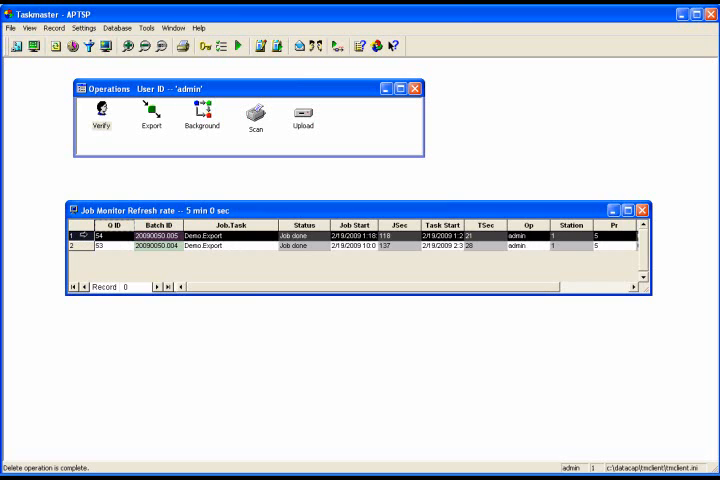
mouse_move(94, 210)
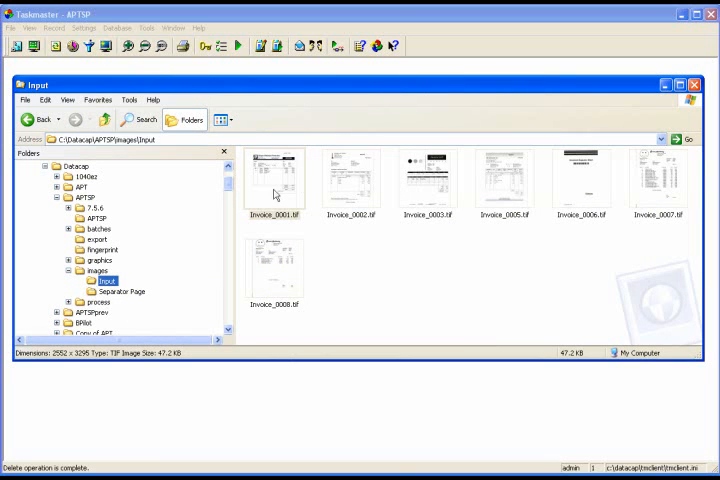
double_click(274, 176)
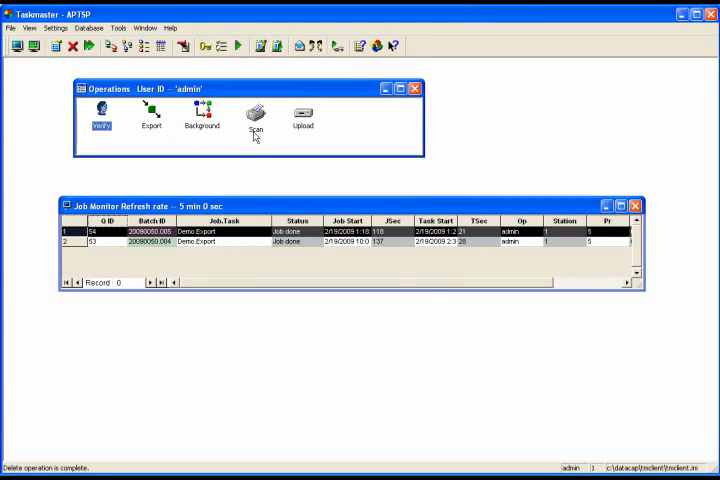
Step: Start the Demo job from the Select Job to start dialog so the APTSP batch begins Rulerunner
left_click(256, 112)
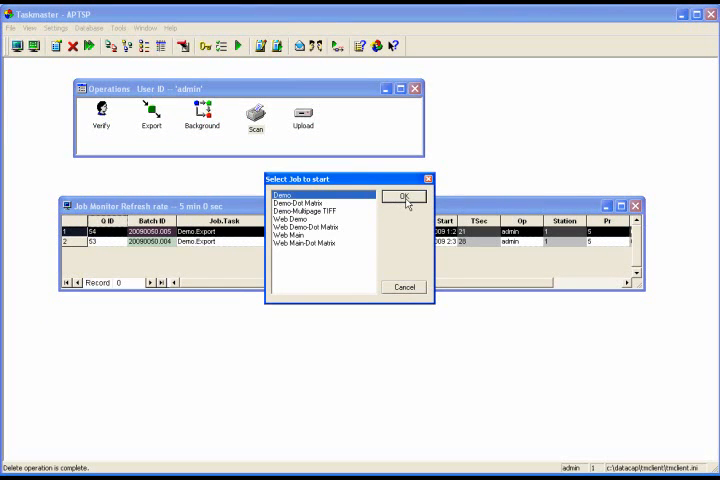
left_click(404, 196)
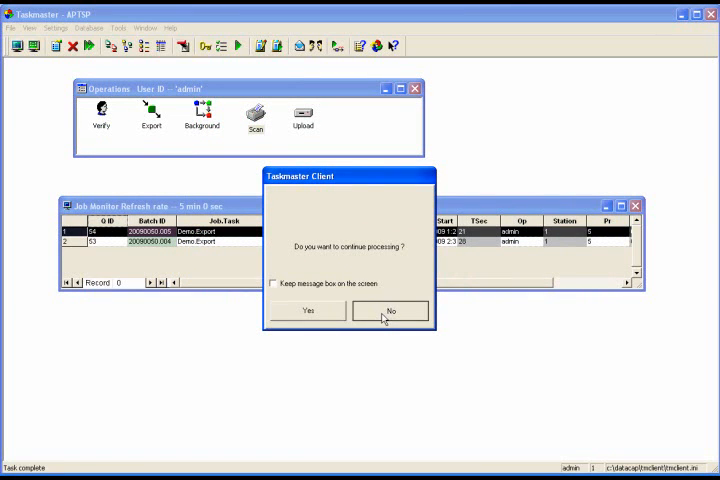
left_click(390, 310)
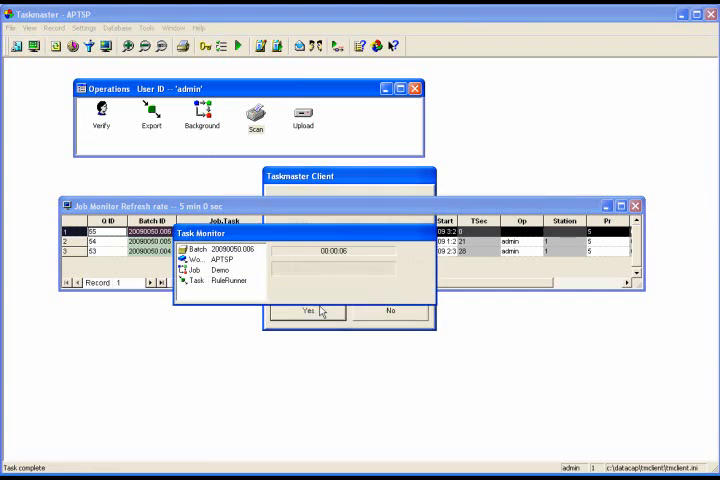
Step: Answer Yes to continue processing so RuleRunner runs the batch in Batch Pilot
left_click(308, 312)
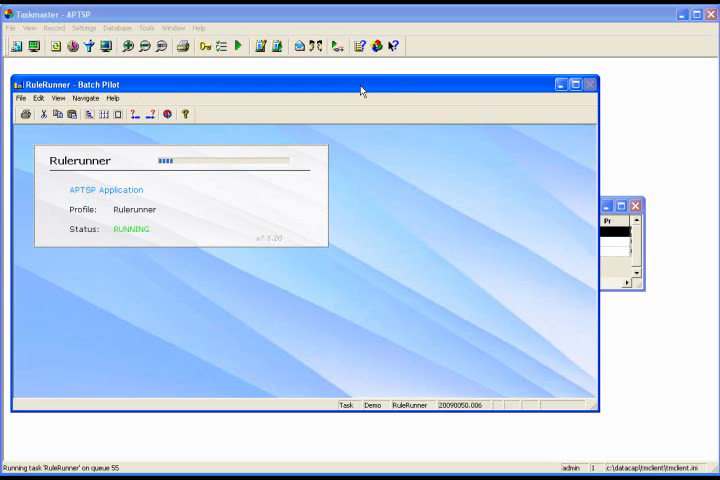
mouse_move(352, 90)
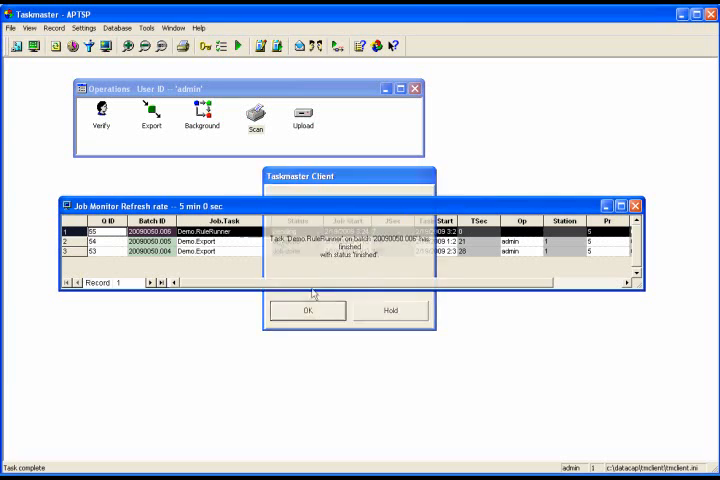
Step: Acknowledge RuleRunner finishing and launch Verify on the pending Demo Verify batch
left_click(308, 310)
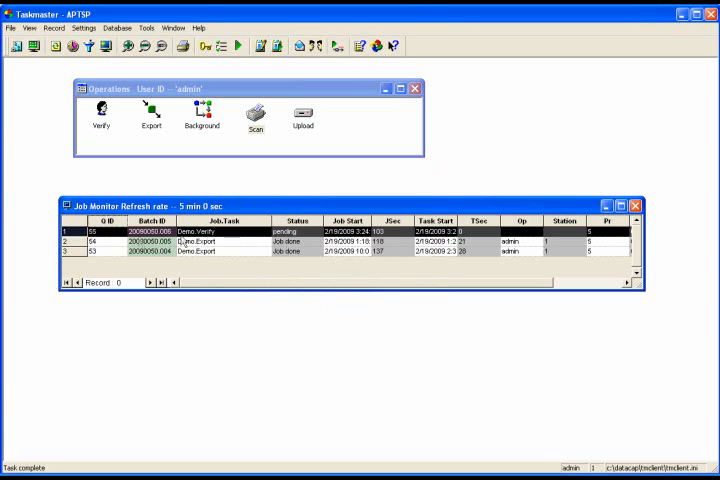
left_click(96, 116)
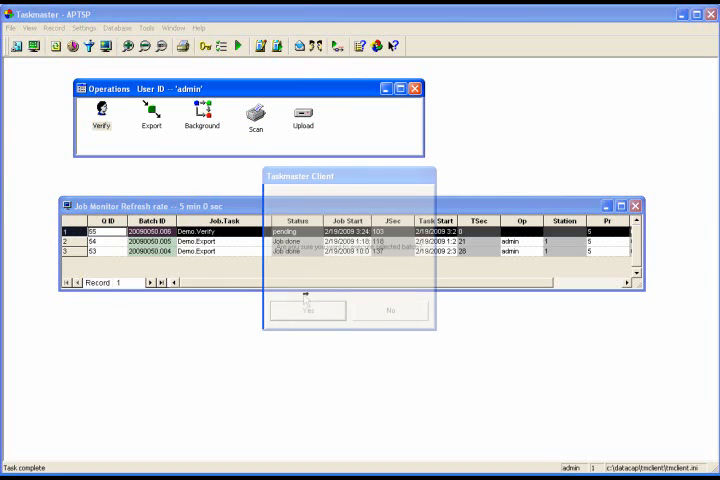
left_click(306, 308)
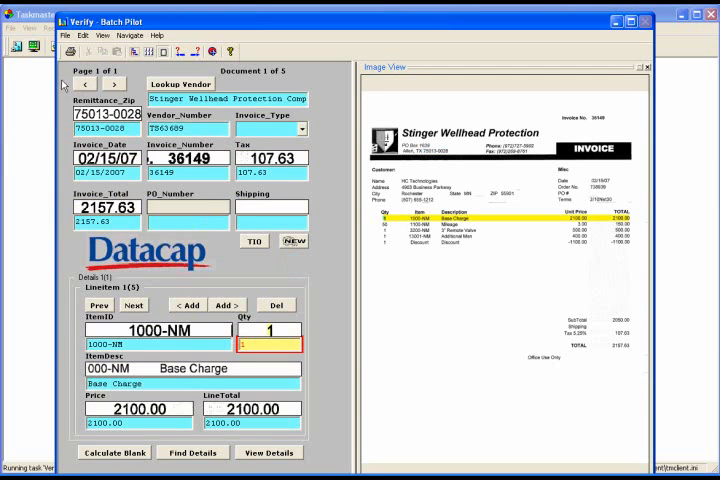
mouse_move(396, 30)
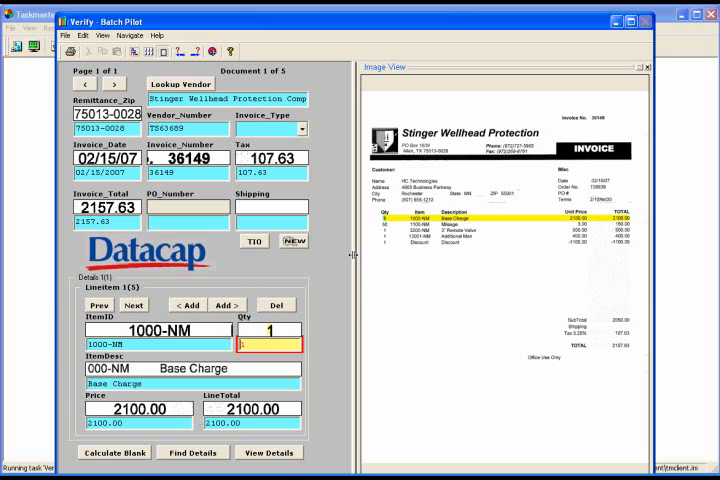
mouse_move(490, 208)
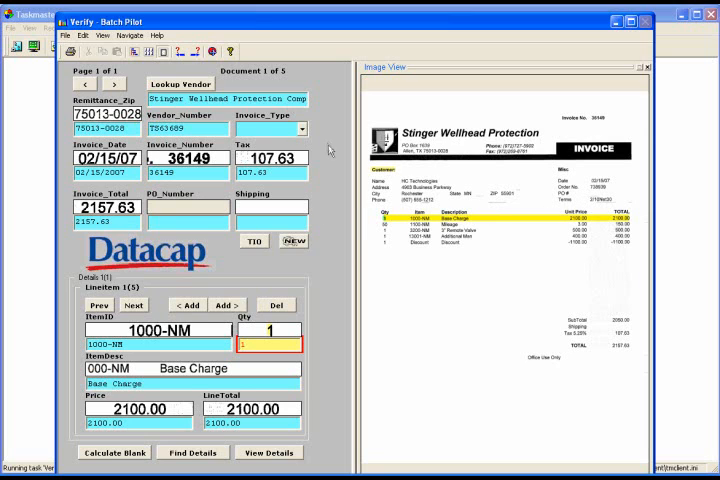
mouse_move(326, 174)
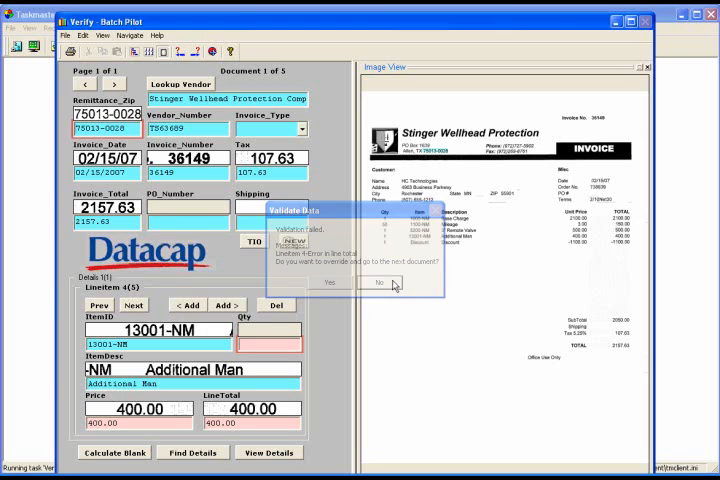
Step: Answer the confirmation prompt while stepping to the 13001-NM Additional Man line item
left_click(384, 288)
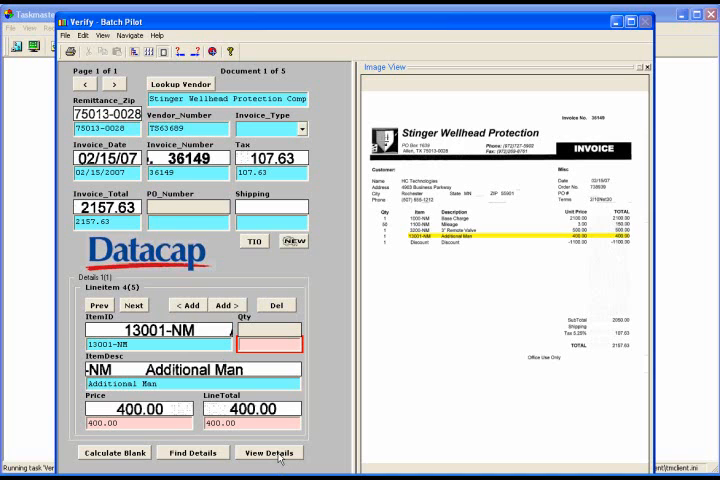
left_click(268, 452)
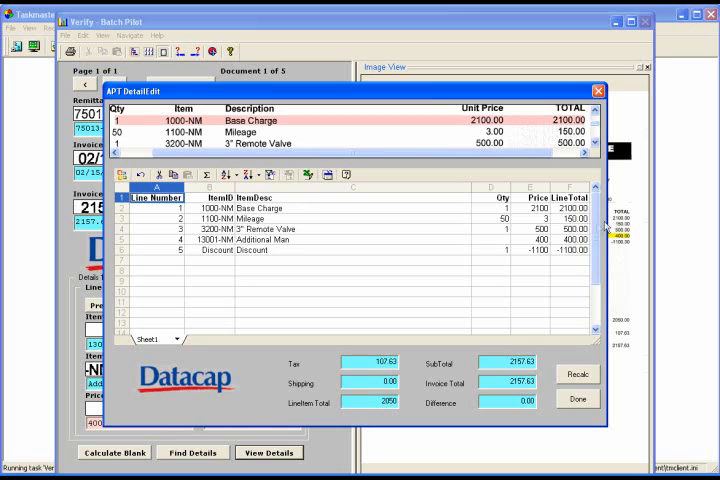
mouse_move(268, 132)
type("1")
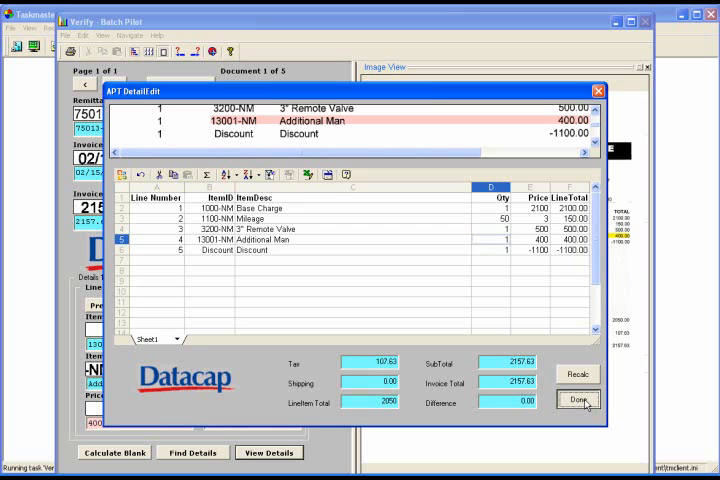
left_click(576, 400)
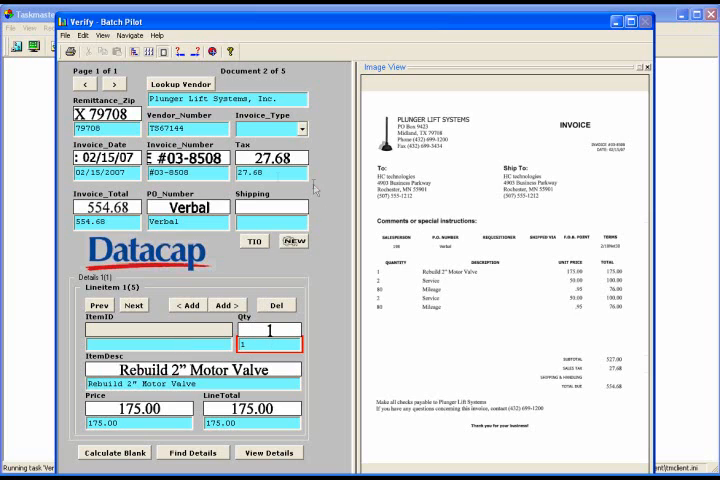
mouse_move(288, 176)
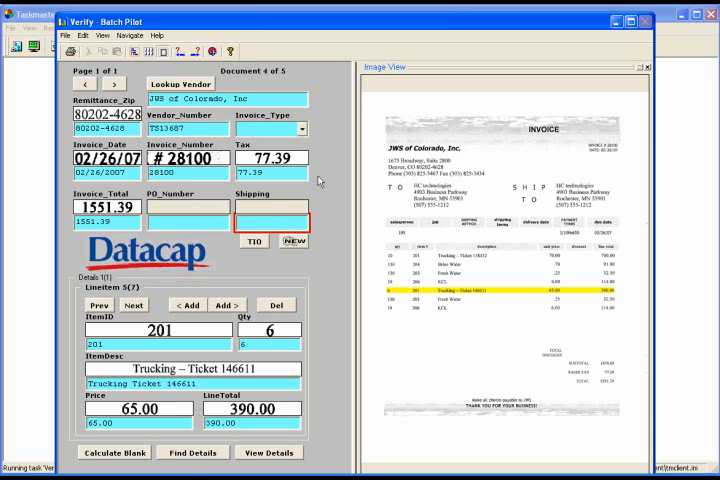
mouse_move(338, 140)
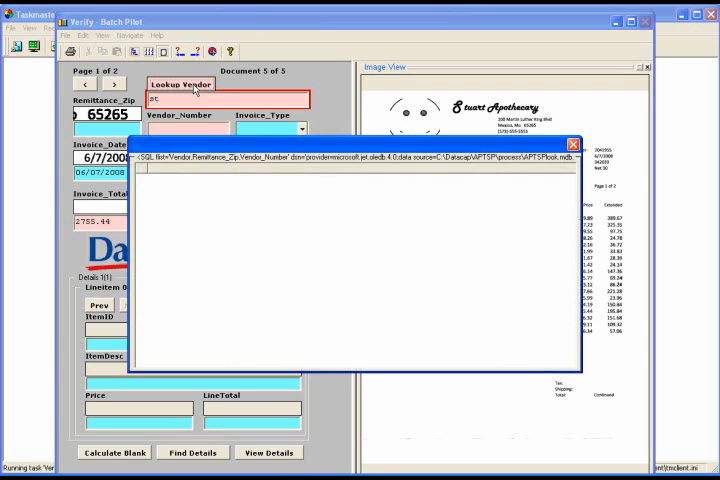
Step: Run the vendor lookup query and pick the Stuart Apothecary record to fill vendor name and number
left_click(182, 86)
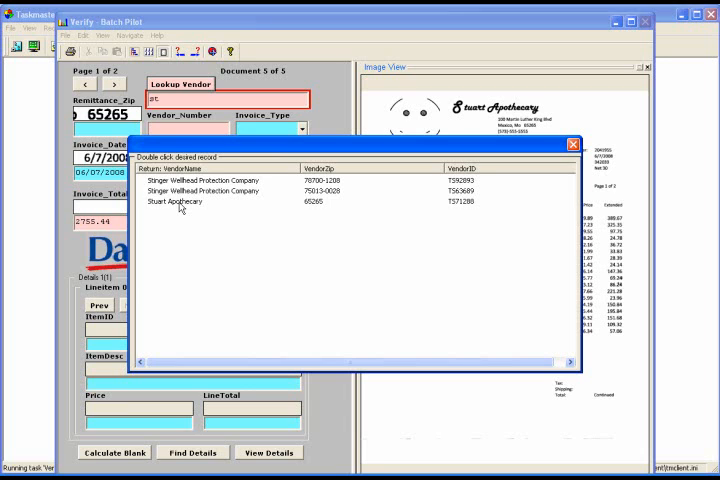
double_click(178, 200)
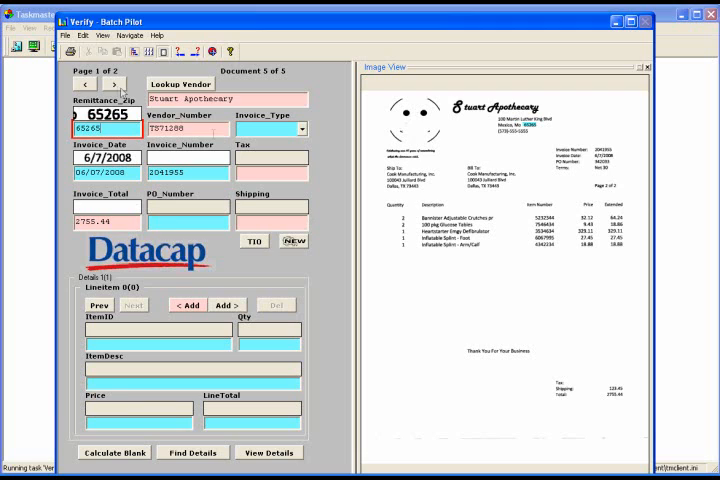
Step: Enter shipping of 123.45 and PO number 342033 on the Stuart Apothecary invoice
left_click(278, 224)
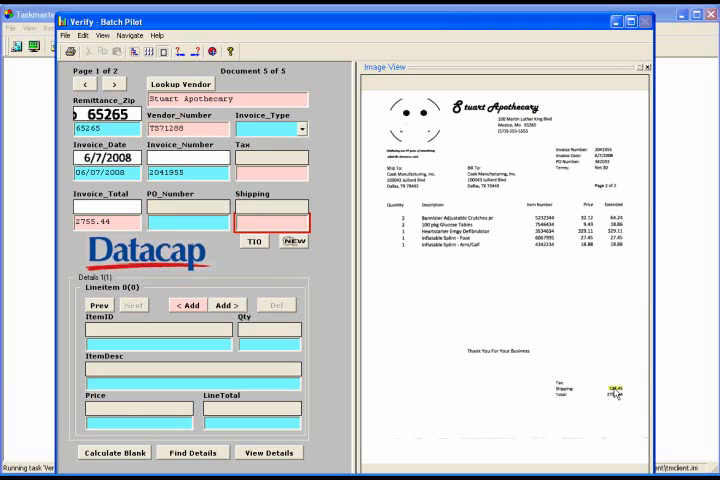
type("123.45")
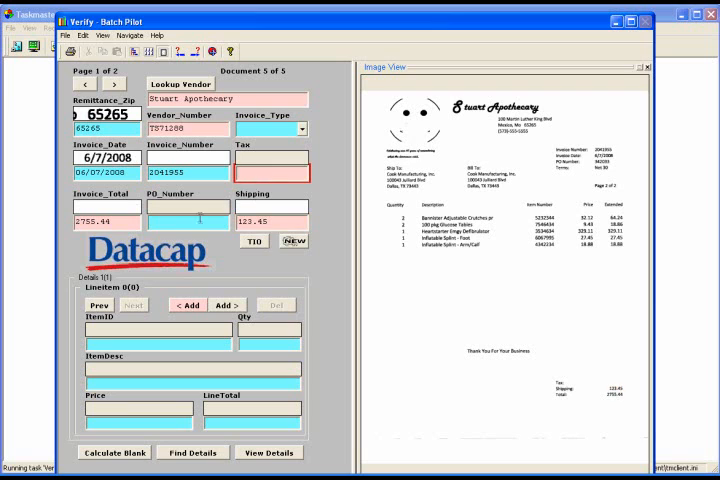
left_click(112, 84)
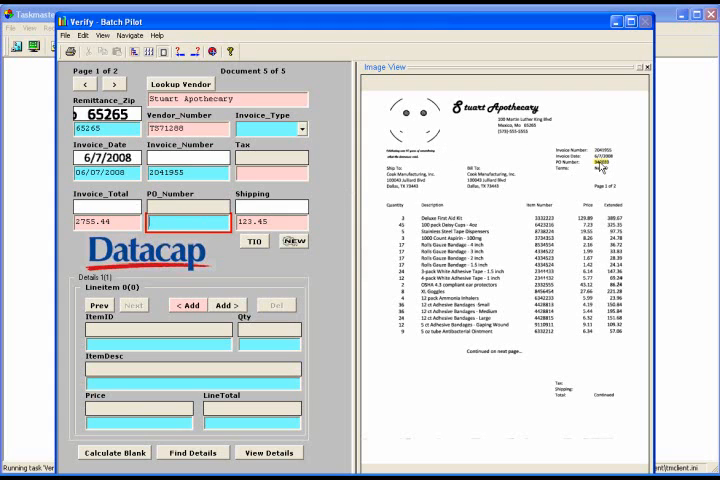
mouse_move(604, 170)
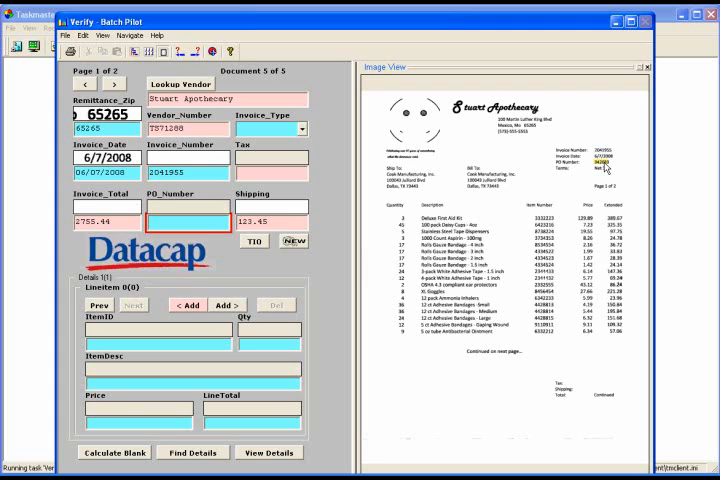
type("342033")
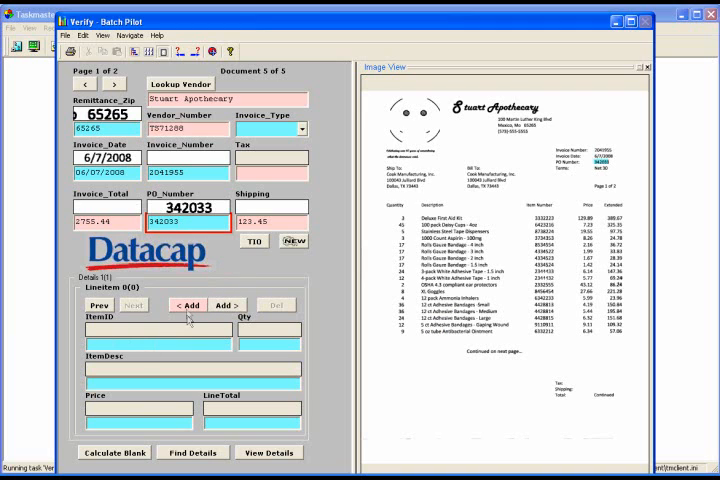
Step: Add a line item with item ID 3332223 and quantity 3 to the invoice details
left_click(188, 304)
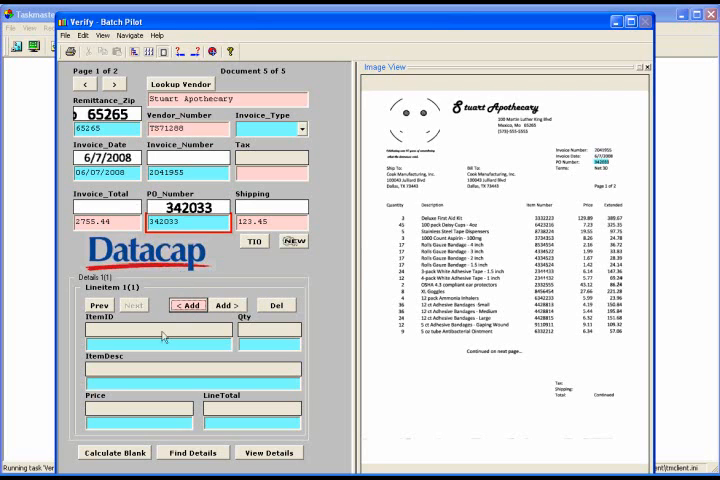
left_click(156, 344)
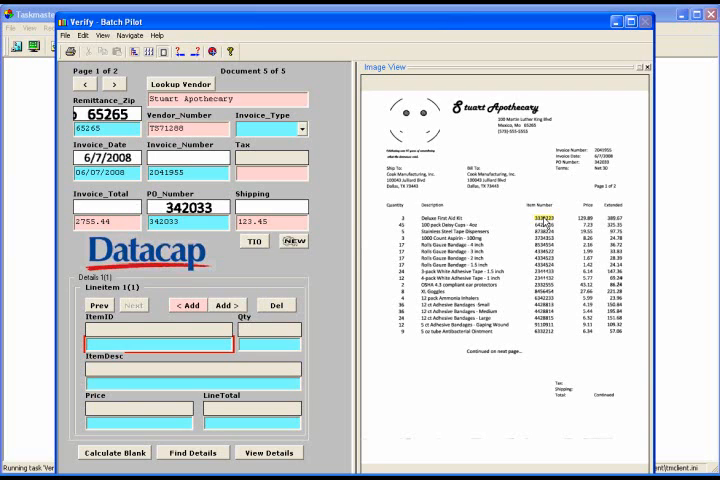
type("3332223")
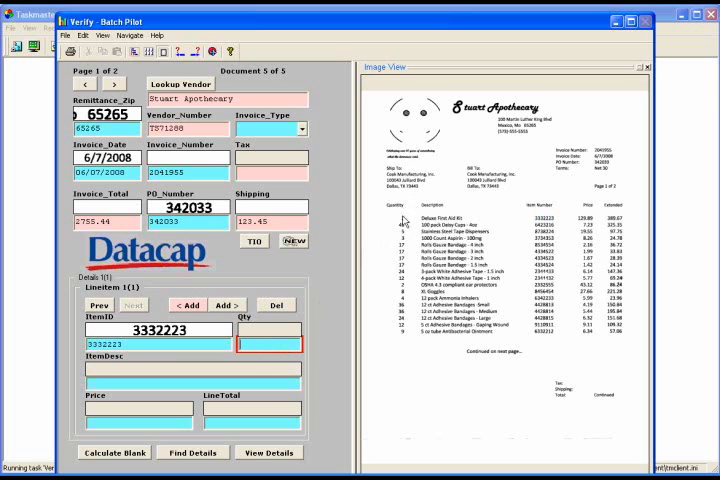
type("3")
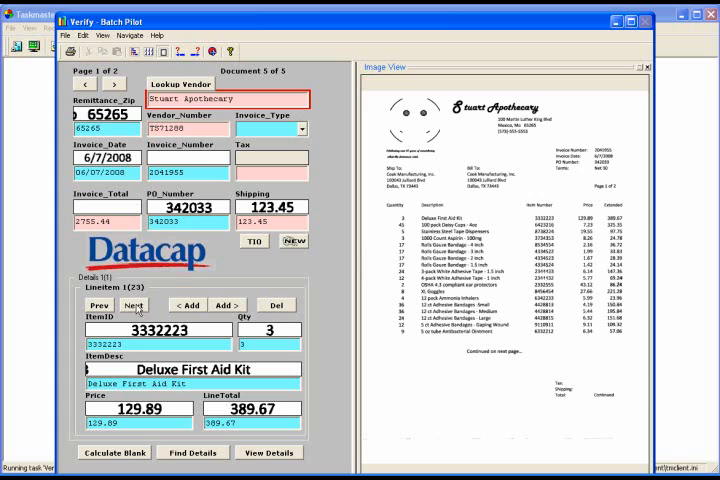
Step: Step through the remaining line items and confirm finishing the verified batch
left_click(136, 304)
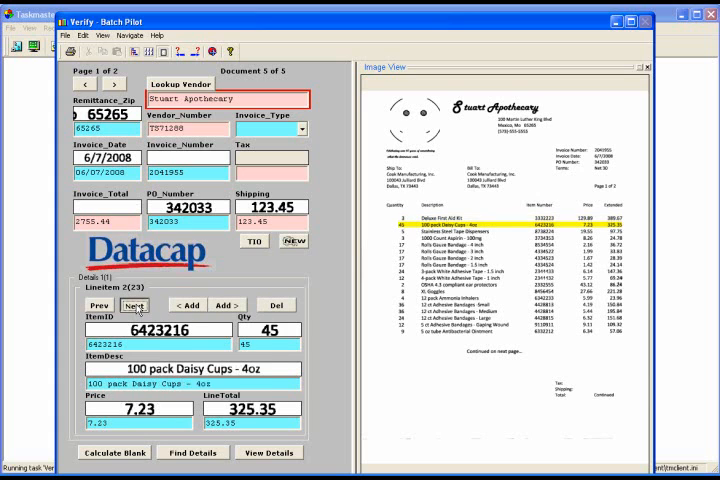
left_click(140, 304)
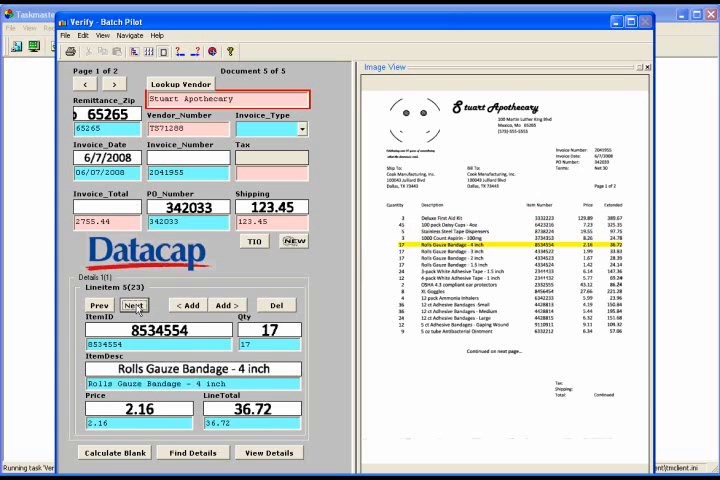
left_click(136, 304)
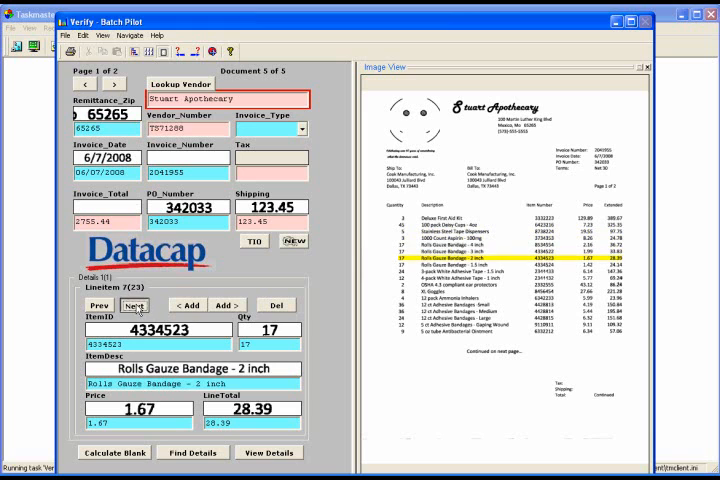
left_click(138, 304)
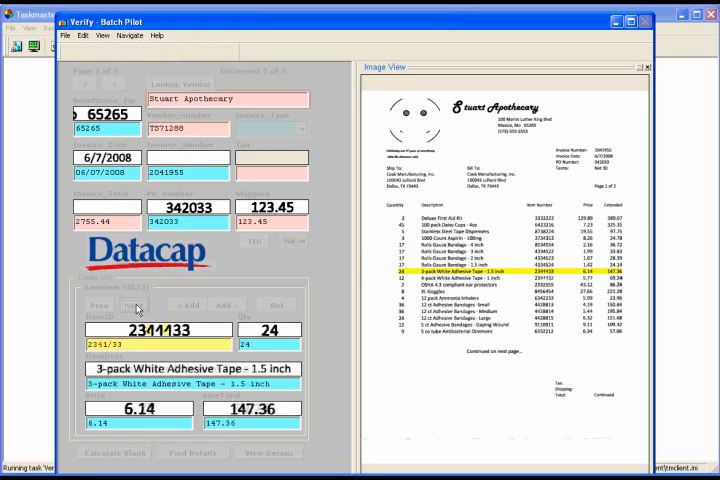
left_click(136, 304)
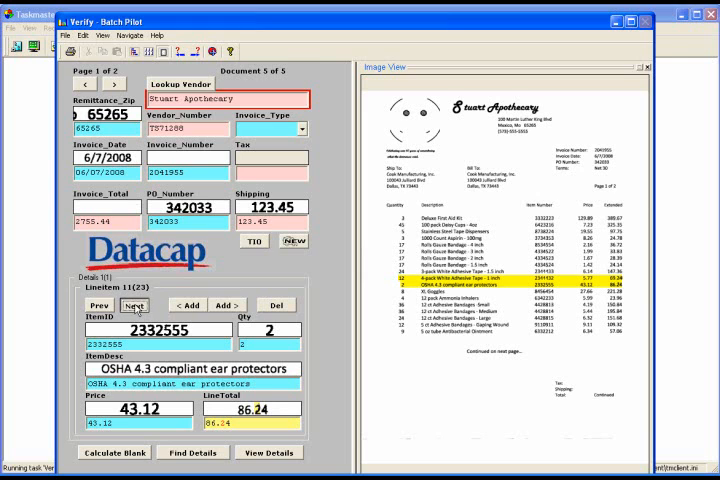
left_click(132, 304)
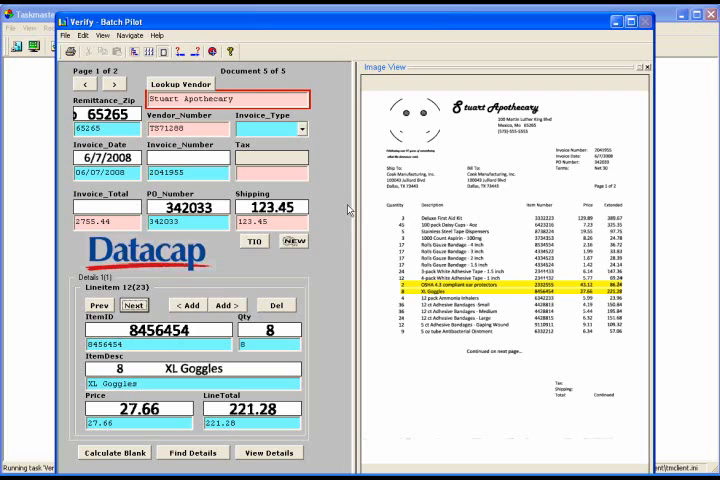
mouse_move(344, 210)
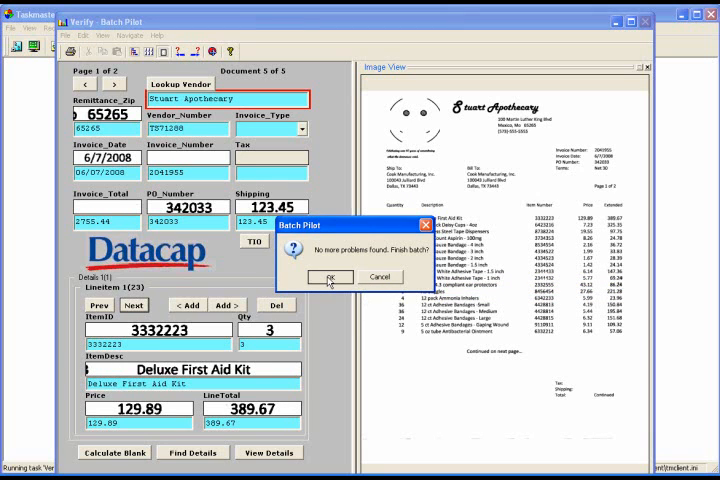
left_click(330, 276)
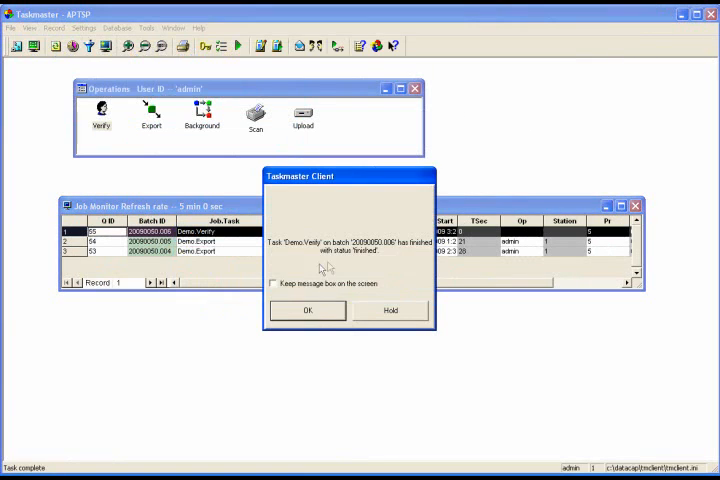
Step: Dismiss the Verify task finished notice before reviewing the APTSP SharePoint library
left_click(308, 310)
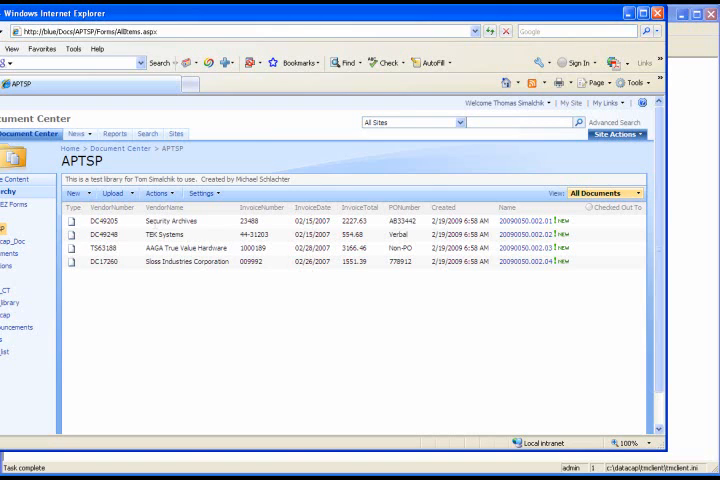
mouse_move(174, 288)
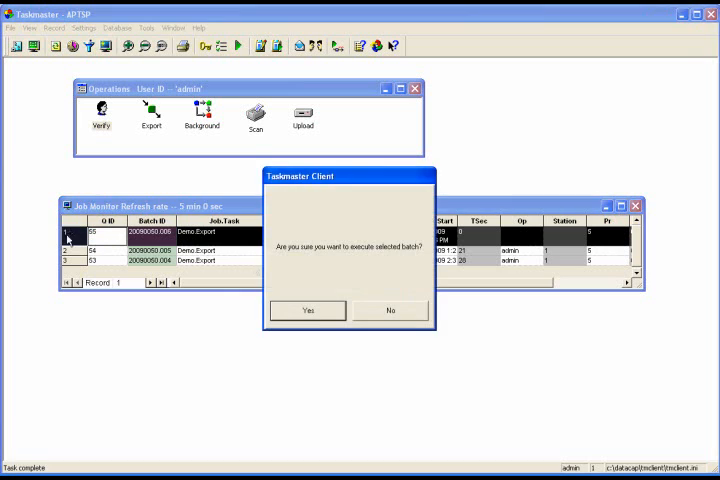
Step: Confirm running the Demo Export batch and acknowledge the task-finished notice
left_click(306, 310)
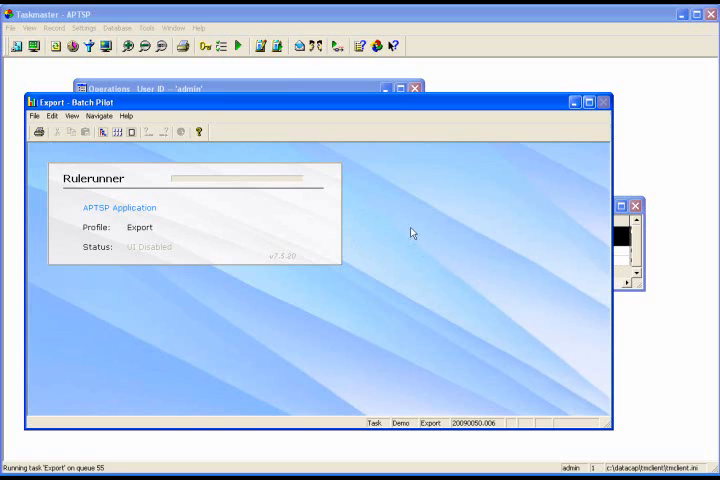
mouse_move(400, 206)
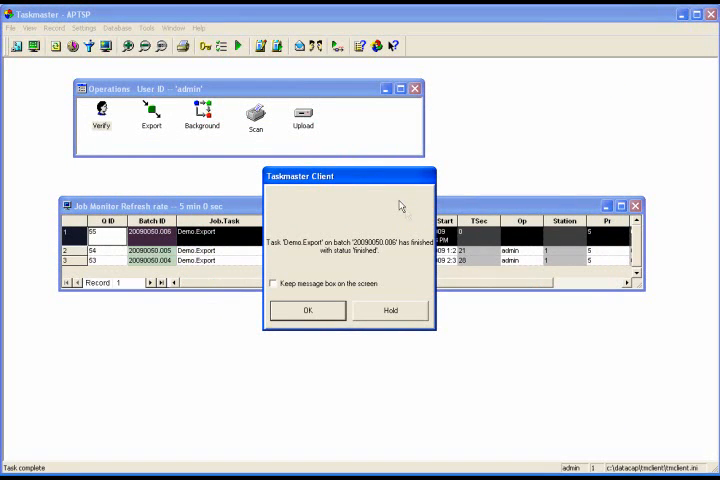
left_click(308, 310)
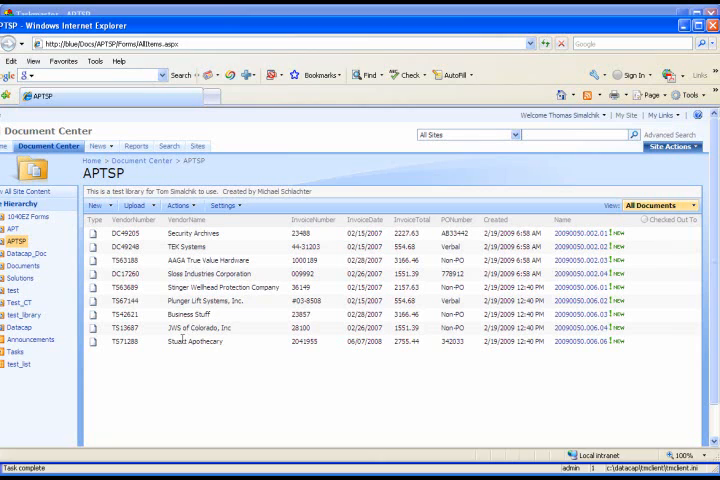
mouse_move(184, 352)
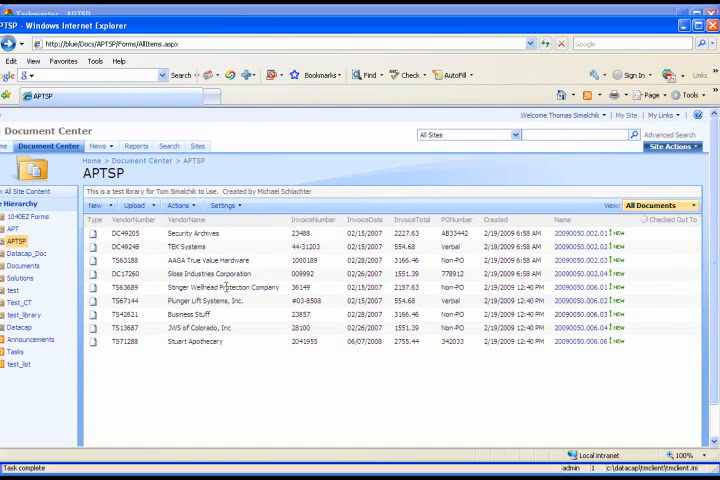
Step: Refresh the APTSP document library so the newly exported invoice PDFs, including Stuart Apothecary, appear
left_click(188, 220)
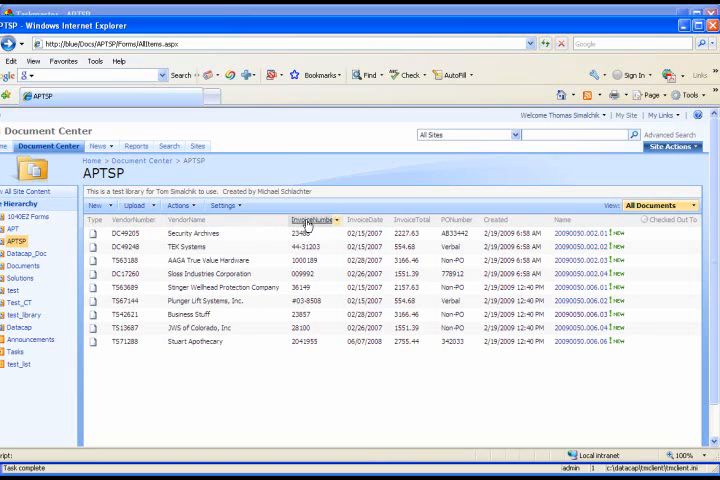
mouse_move(422, 220)
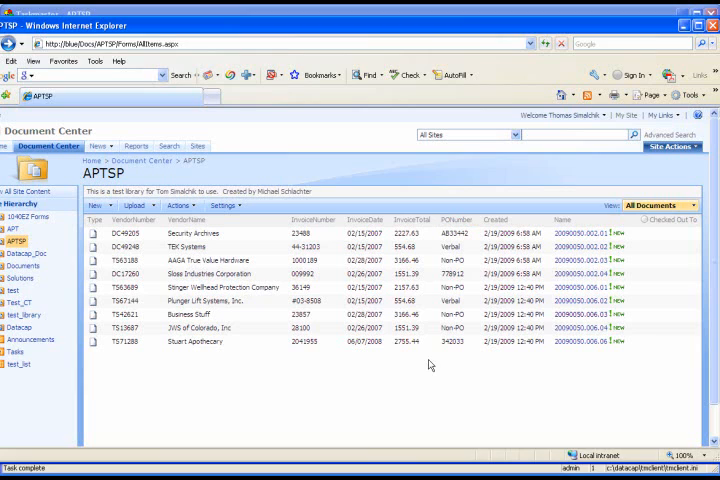
mouse_move(458, 372)
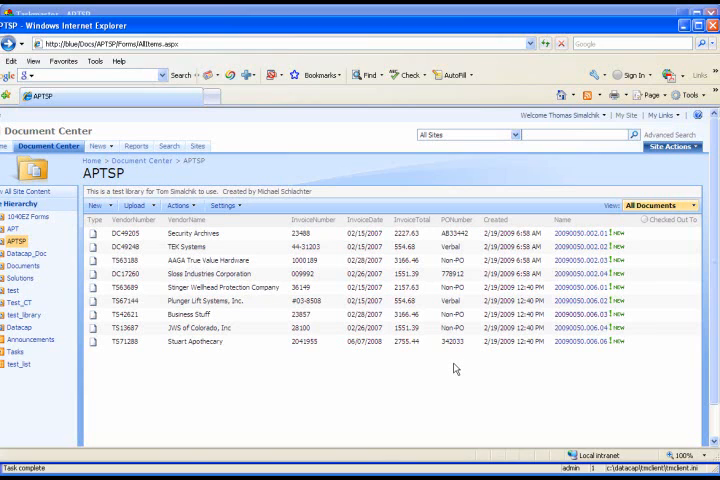
mouse_move(672, 150)
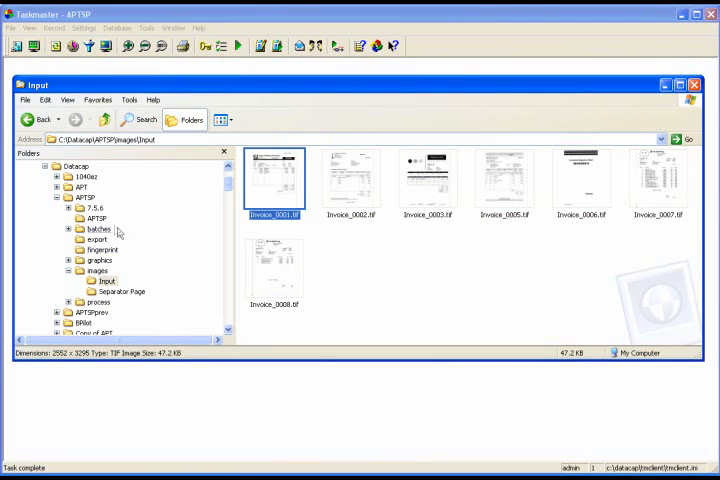
mouse_move(100, 260)
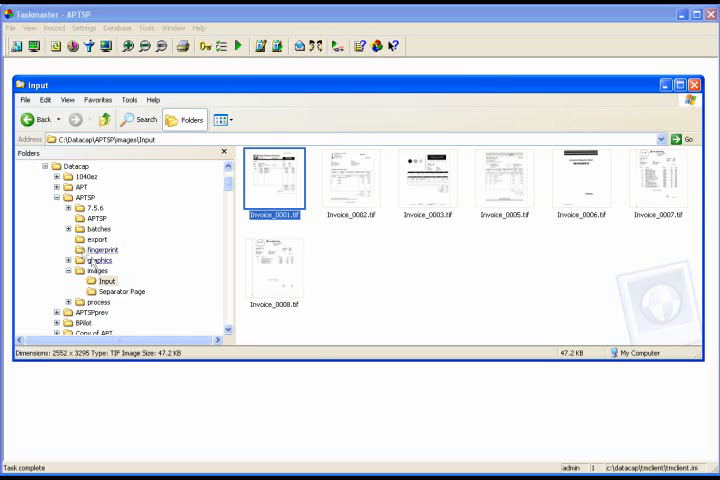
Step: Browse to the export folder and scroll through the Stinger Wellhead invoice XML field values
left_click(96, 240)
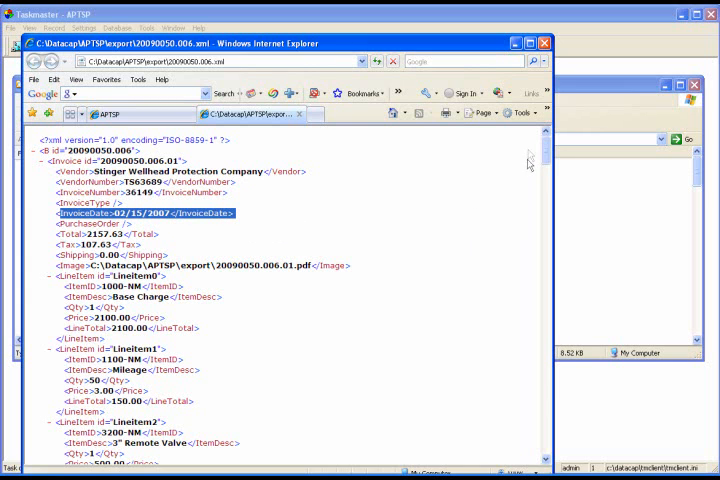
scroll("down", 3)
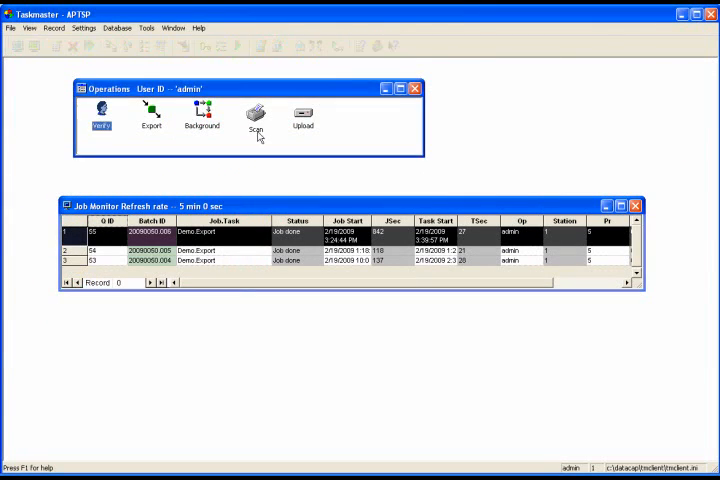
left_click(254, 118)
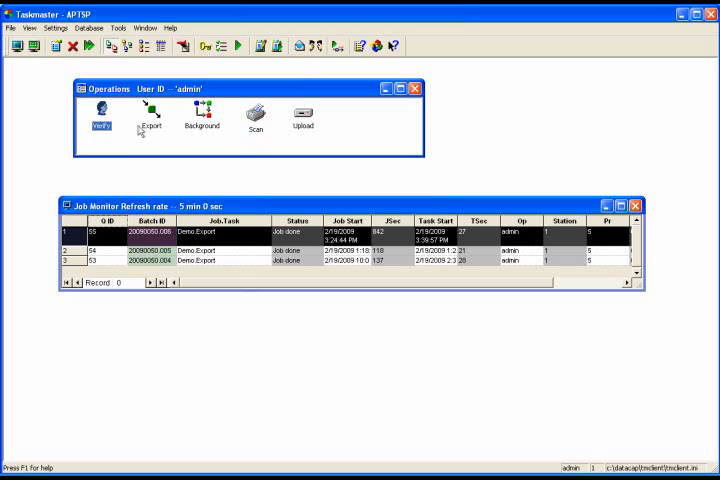
left_click(148, 116)
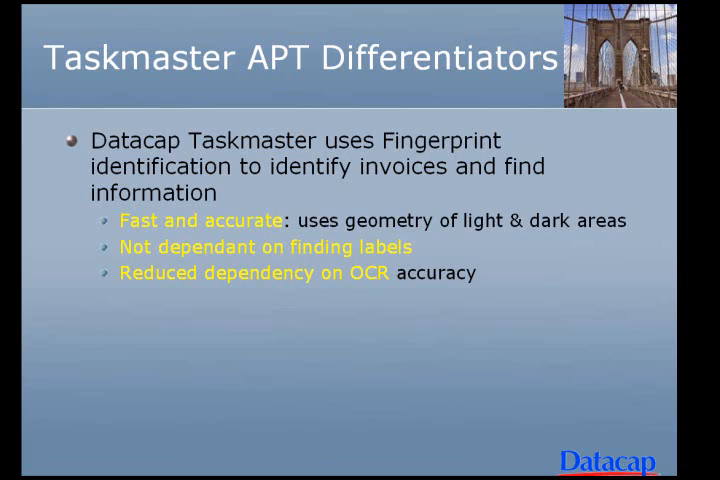
mouse_move(478, 228)
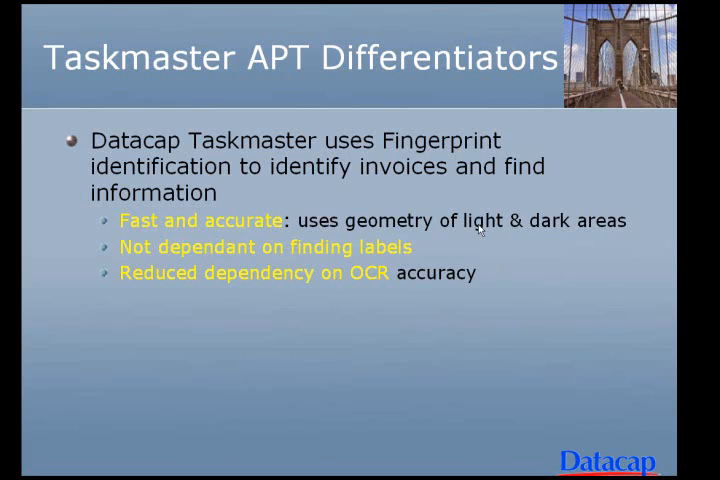
mouse_move(478, 224)
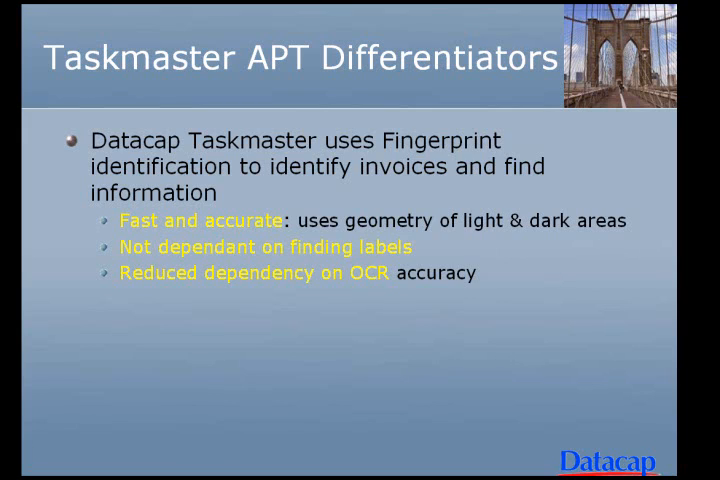